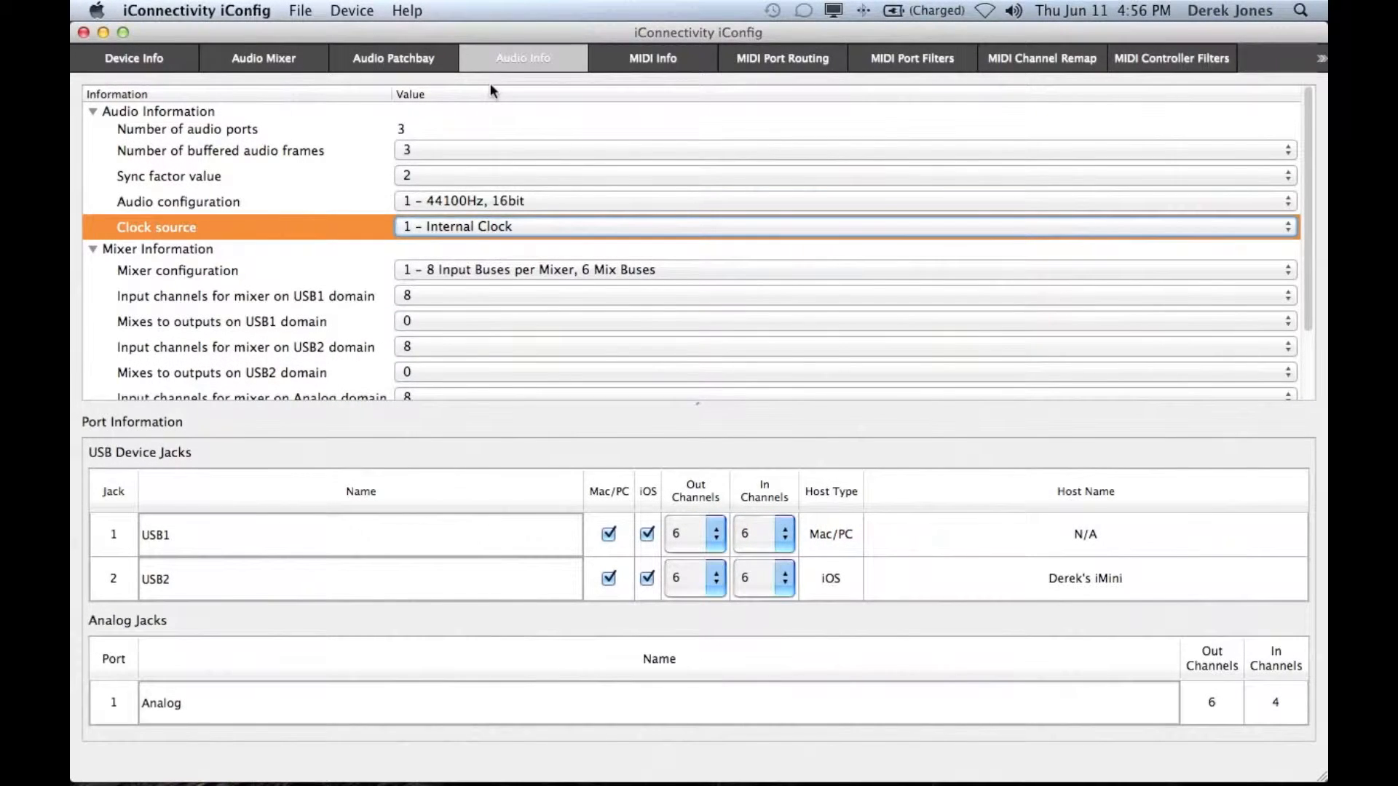
mouse_move(569, 144)
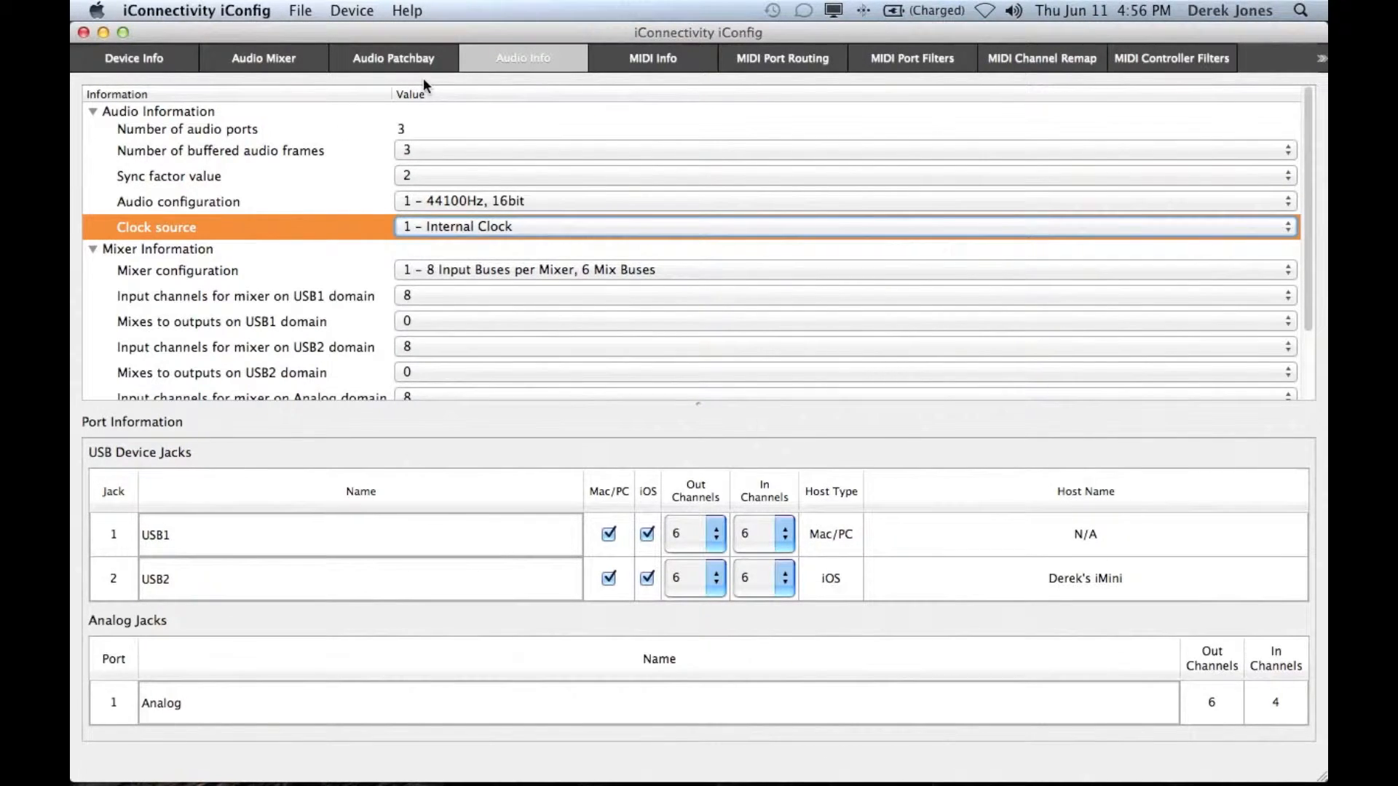
mouse_move(437, 92)
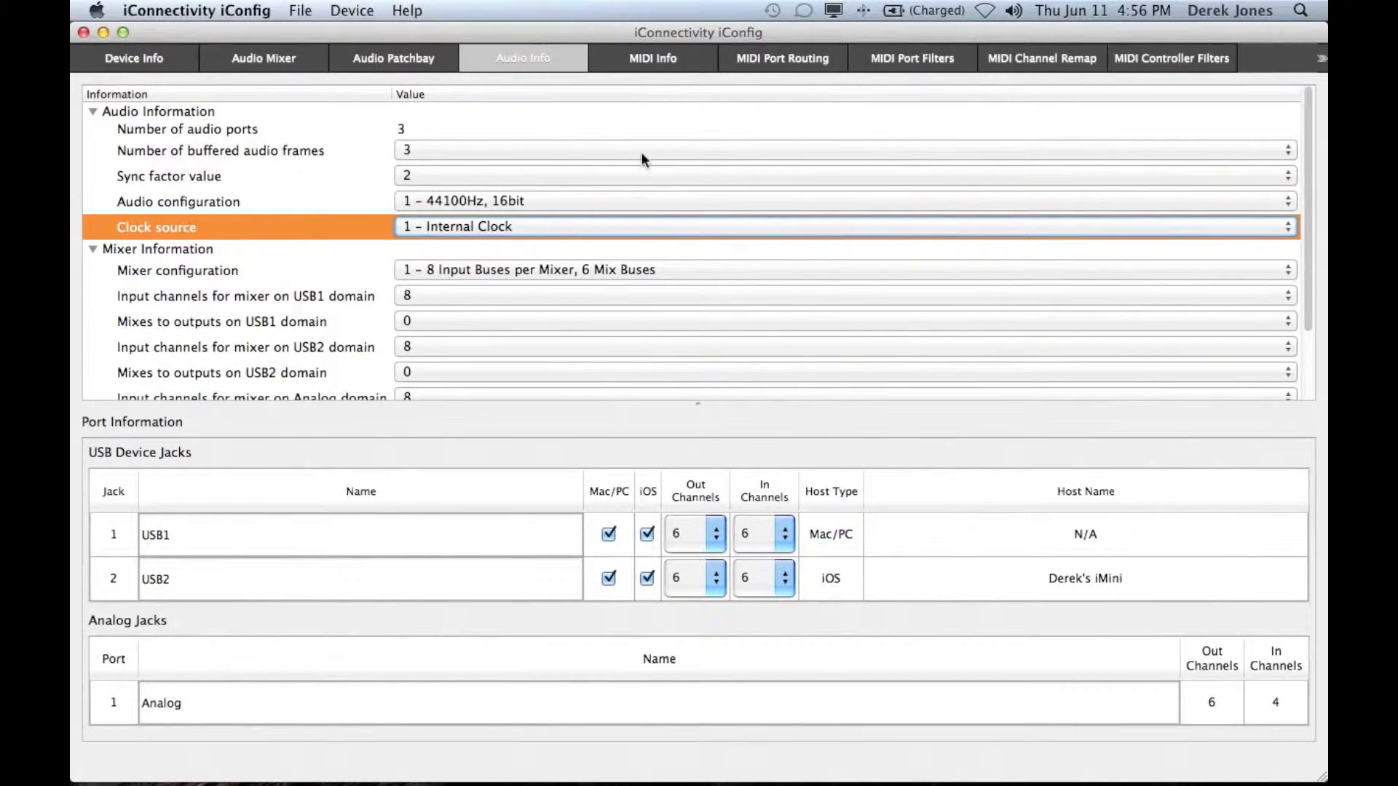
mouse_move(522, 243)
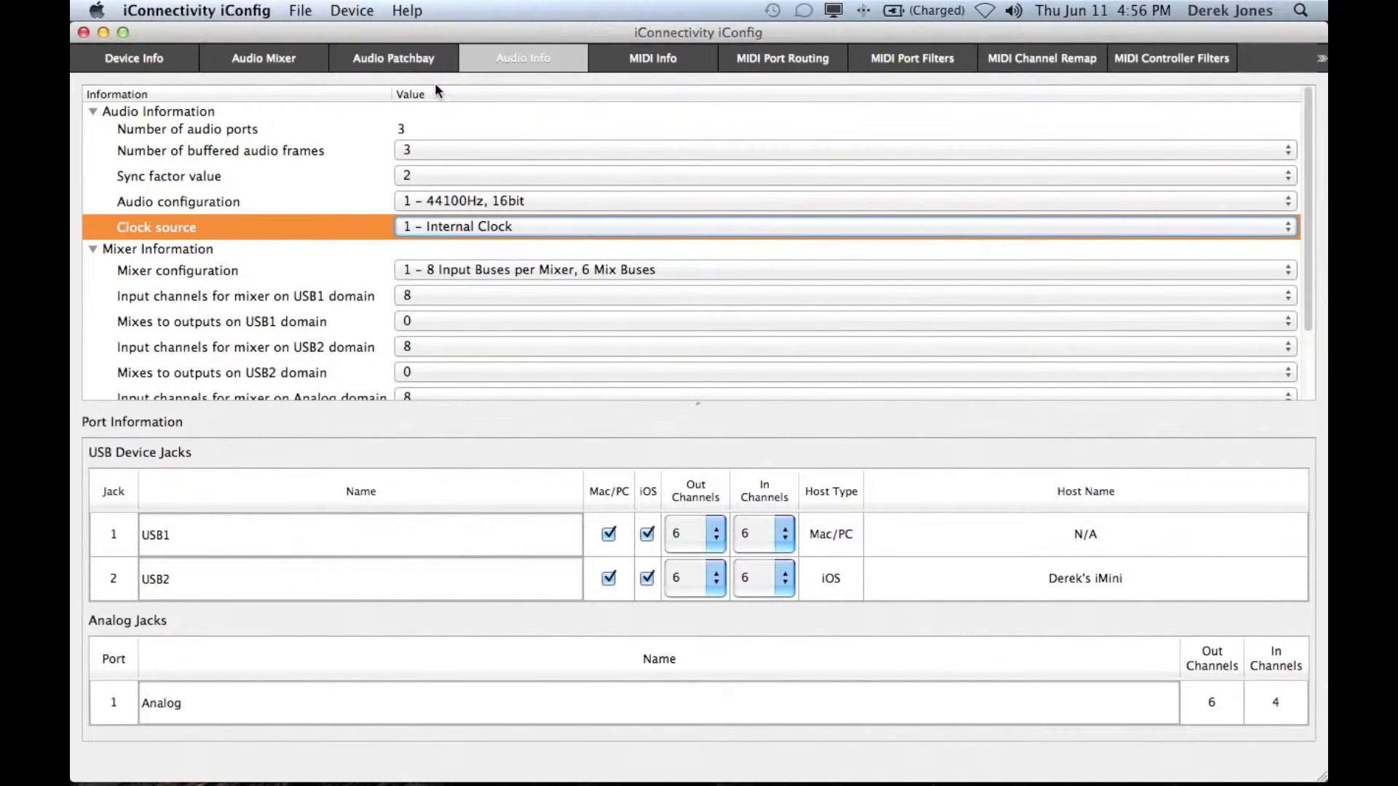
Step: Show the audio patchbay routing view behind the upcoming preset save dialog
left_click(300, 10)
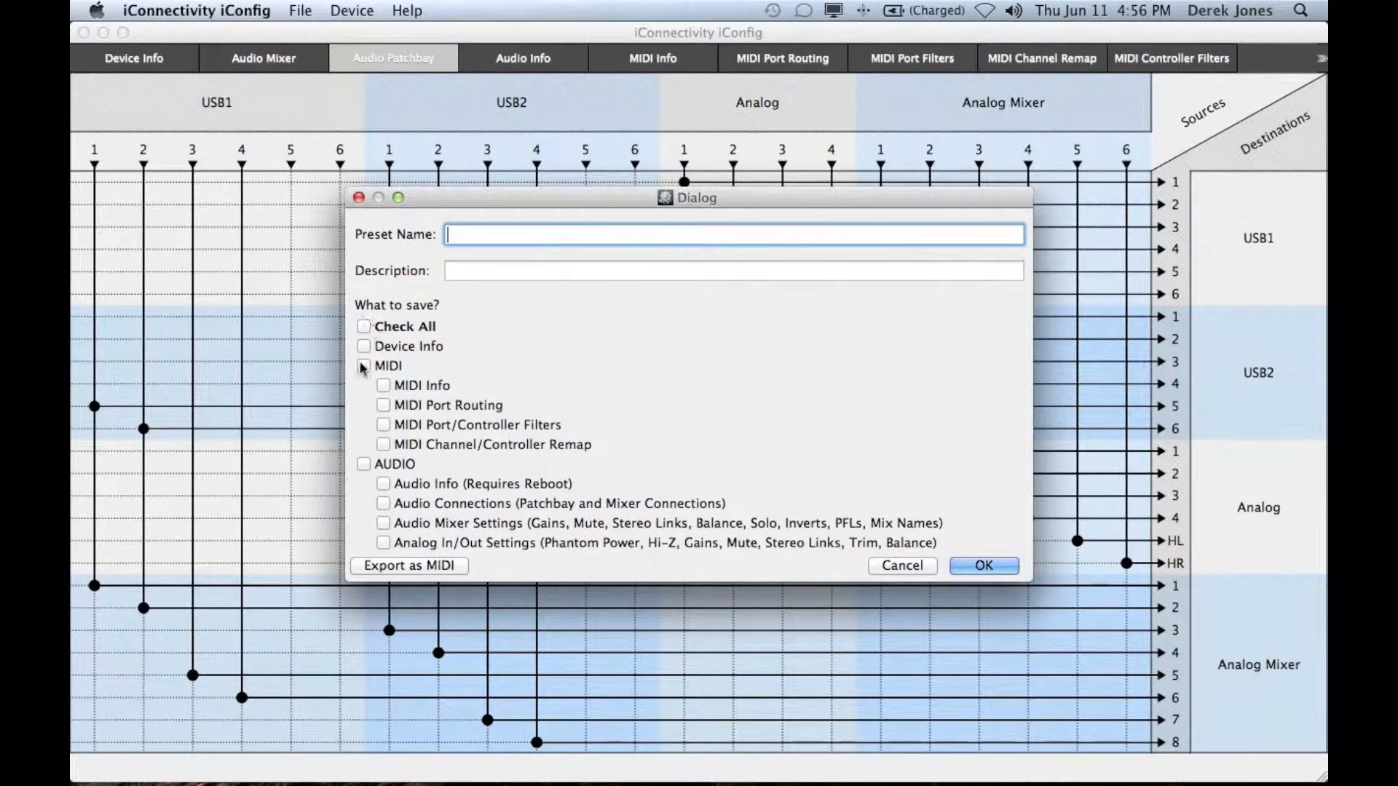
Step: Enter preset name 'My preset' and description 'Changed USB 2'
left_click(732, 233)
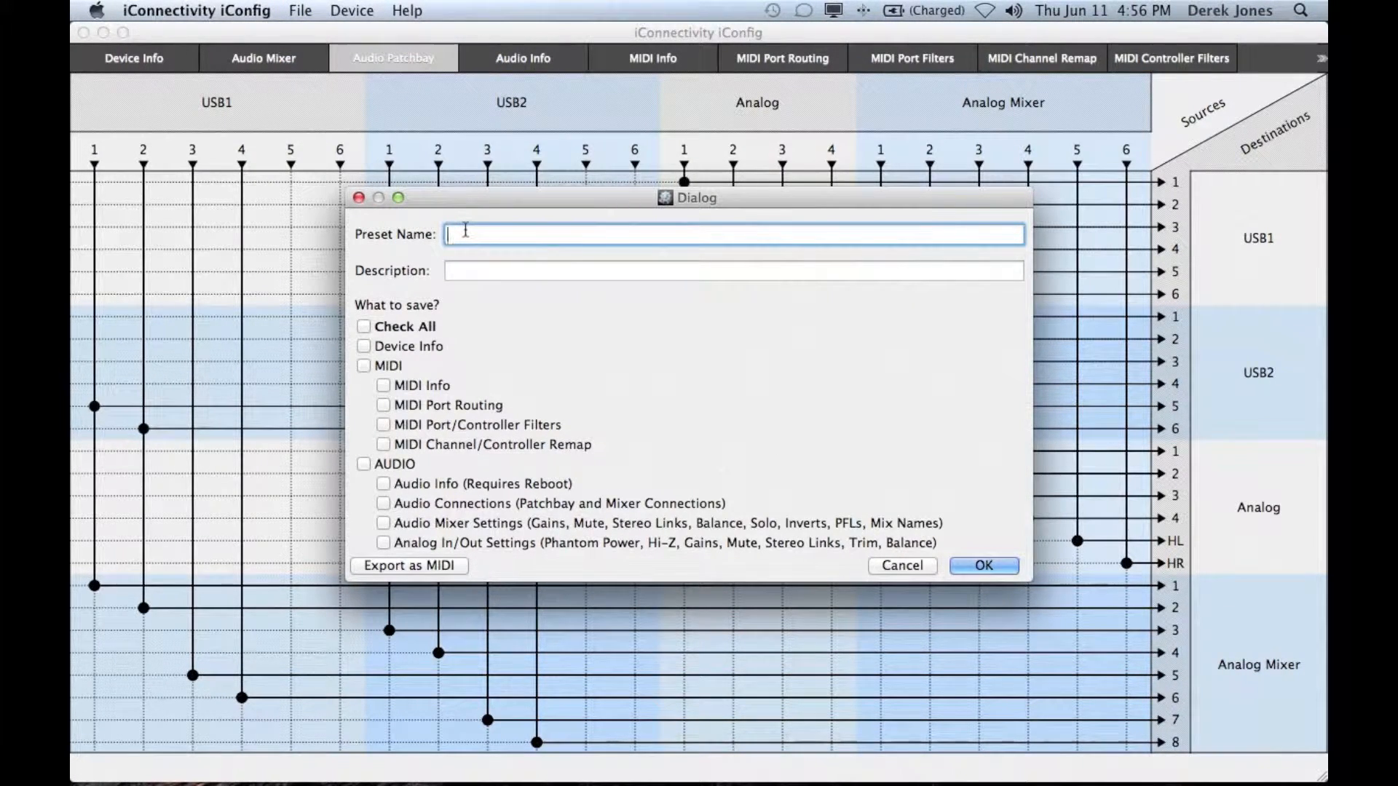
type("My preset")
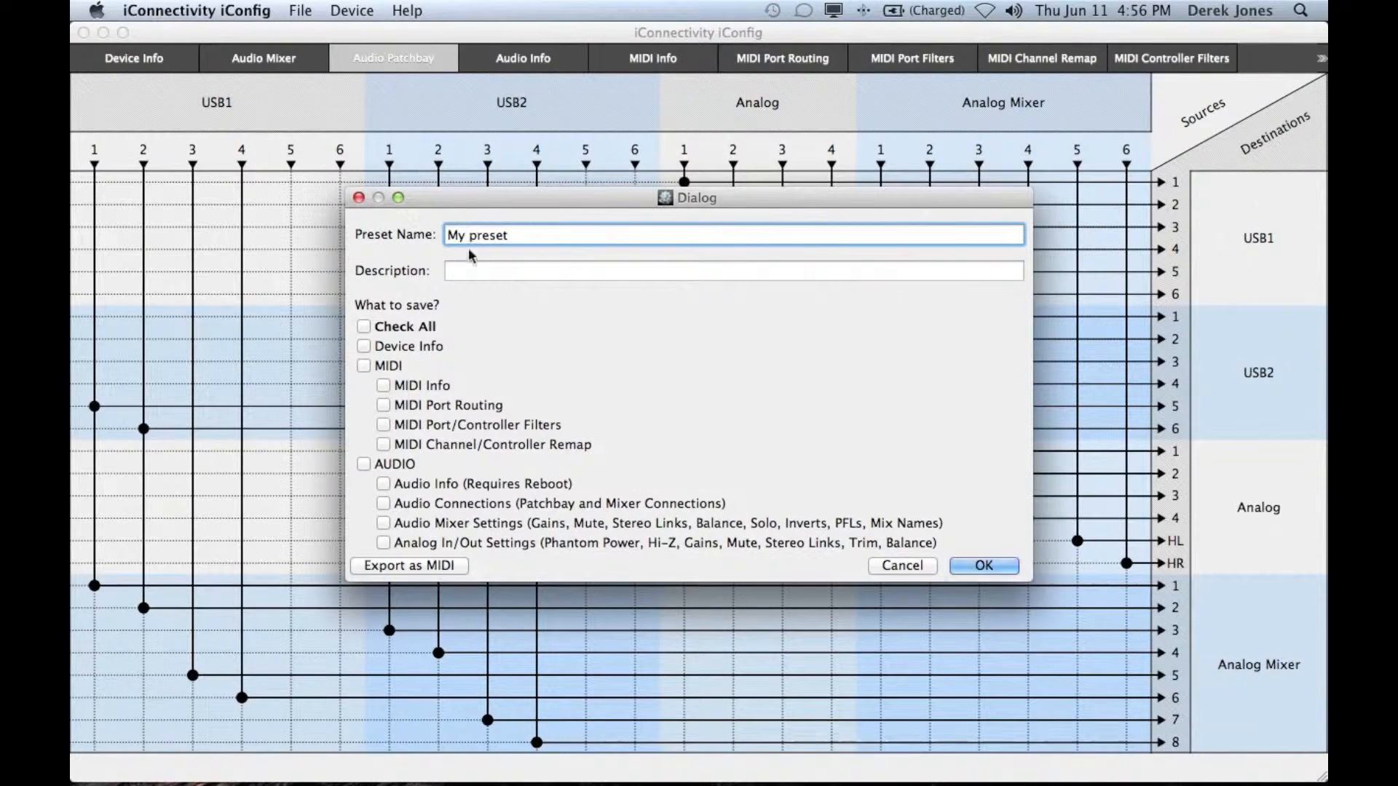
type("Changed")
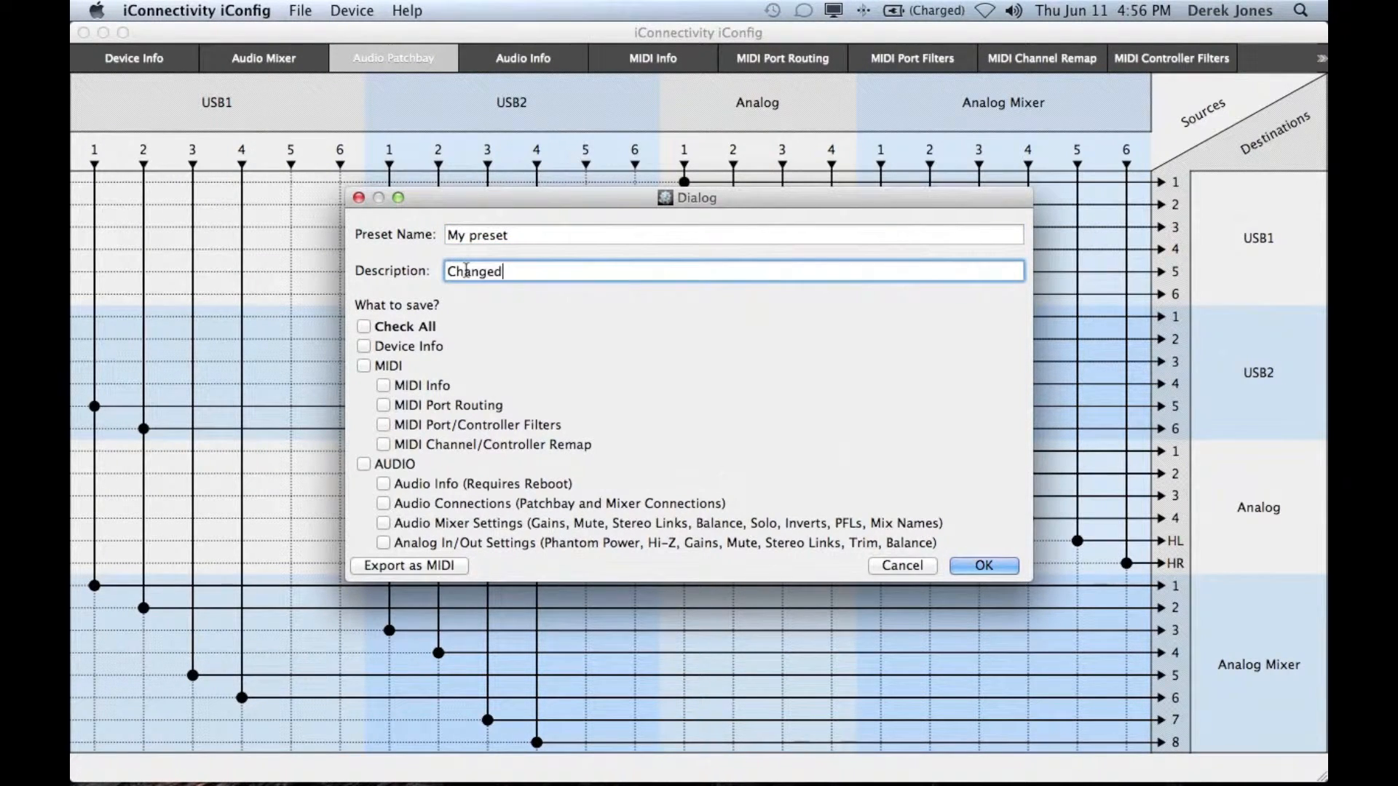
type("USB 2")
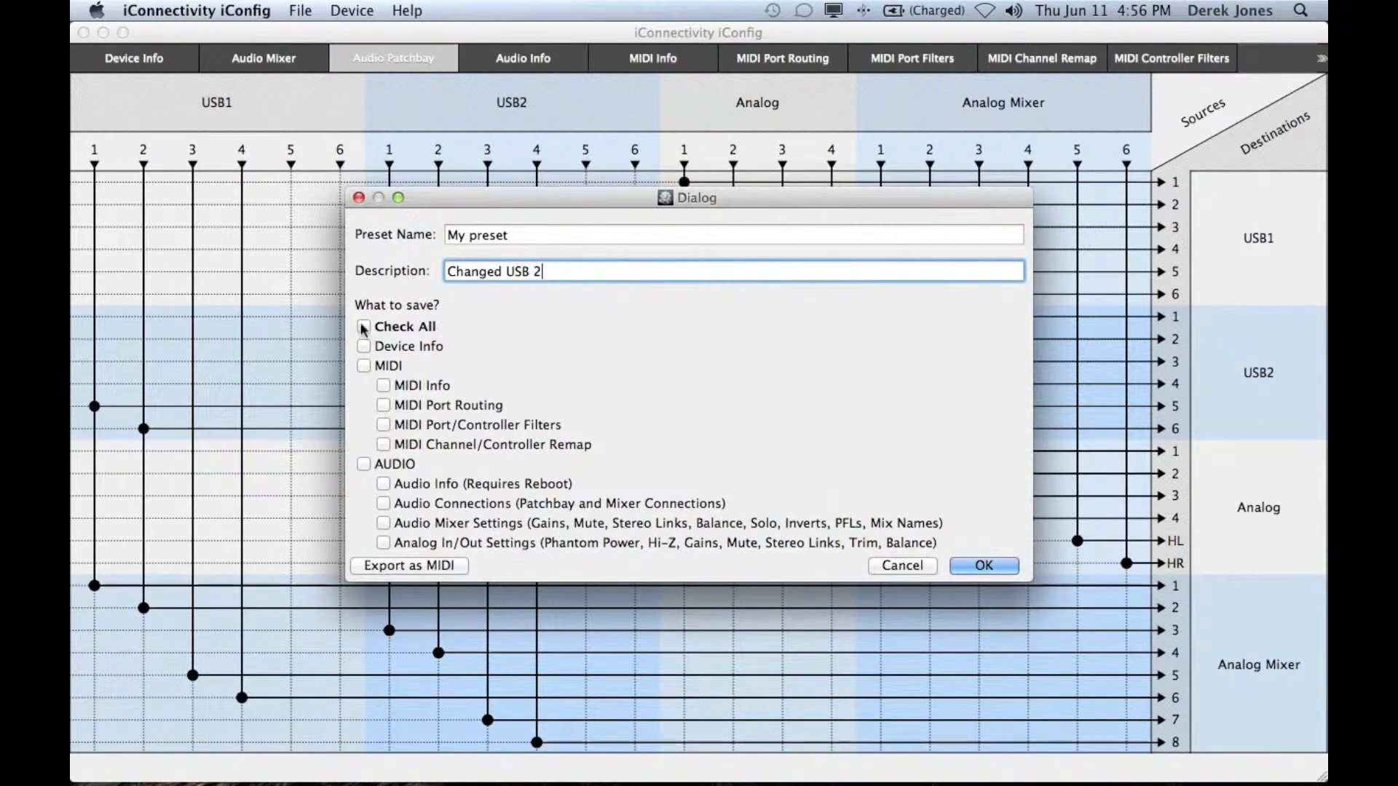
Step: Leave only AUDIO and its four sub-options checked under What to save?, with Device Info and MIDI unchecked
left_click(362, 326)
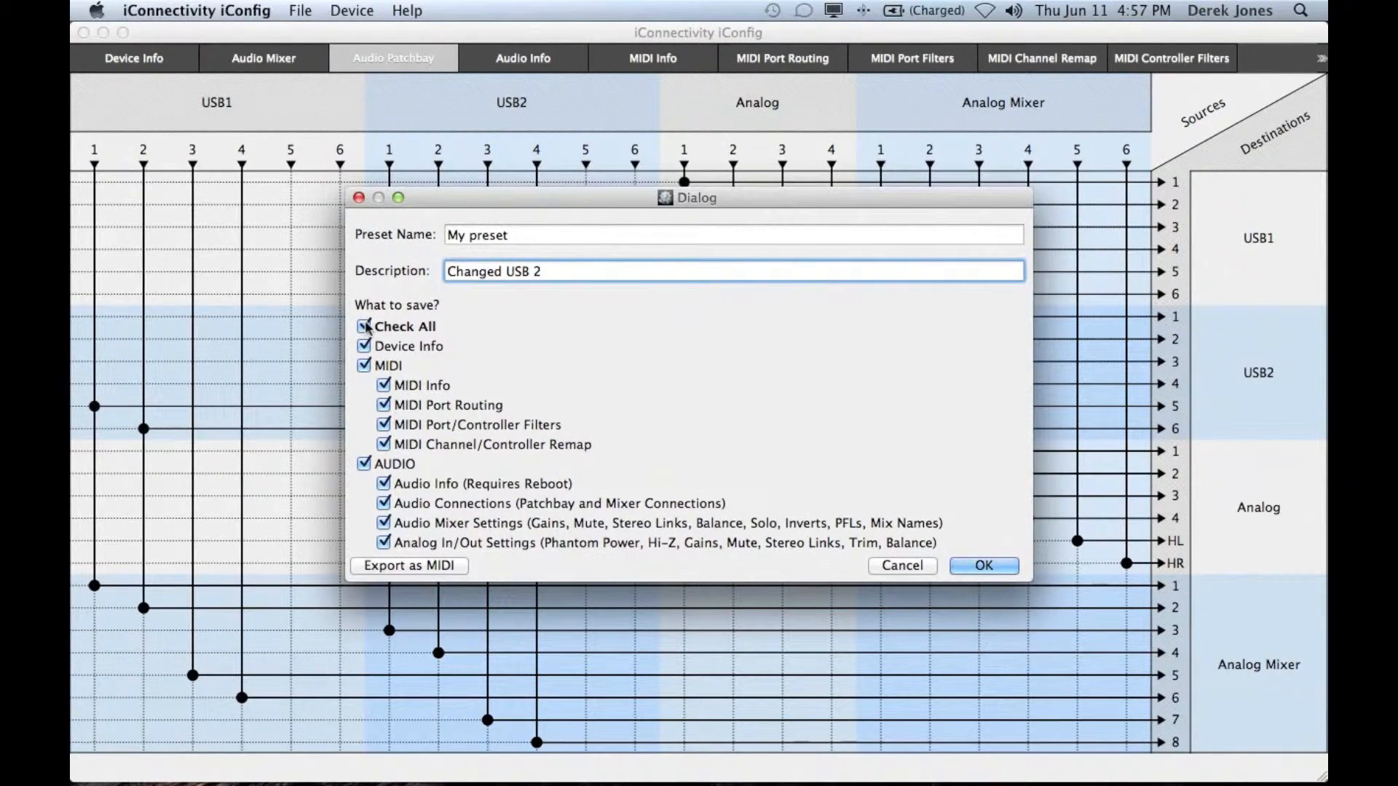
left_click(363, 325)
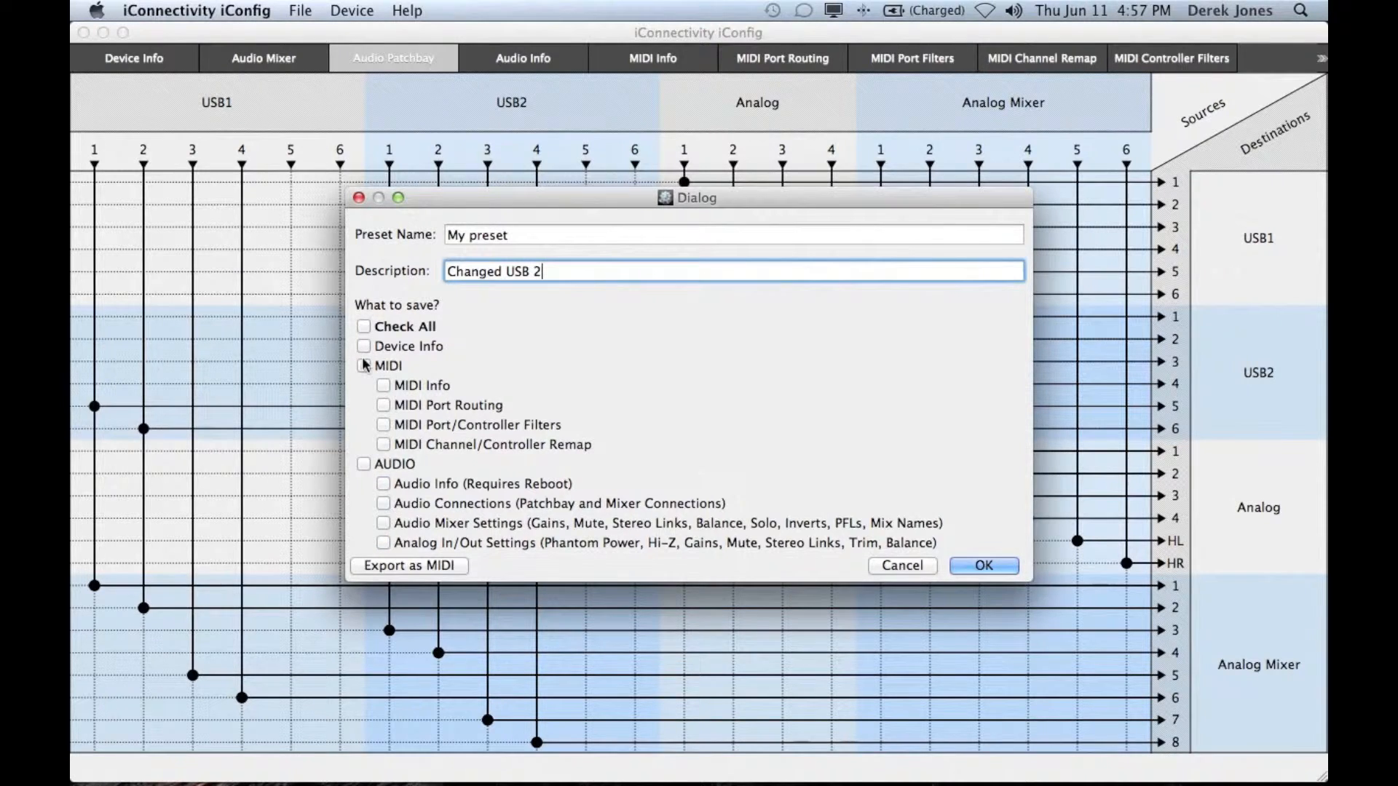
left_click(363, 364)
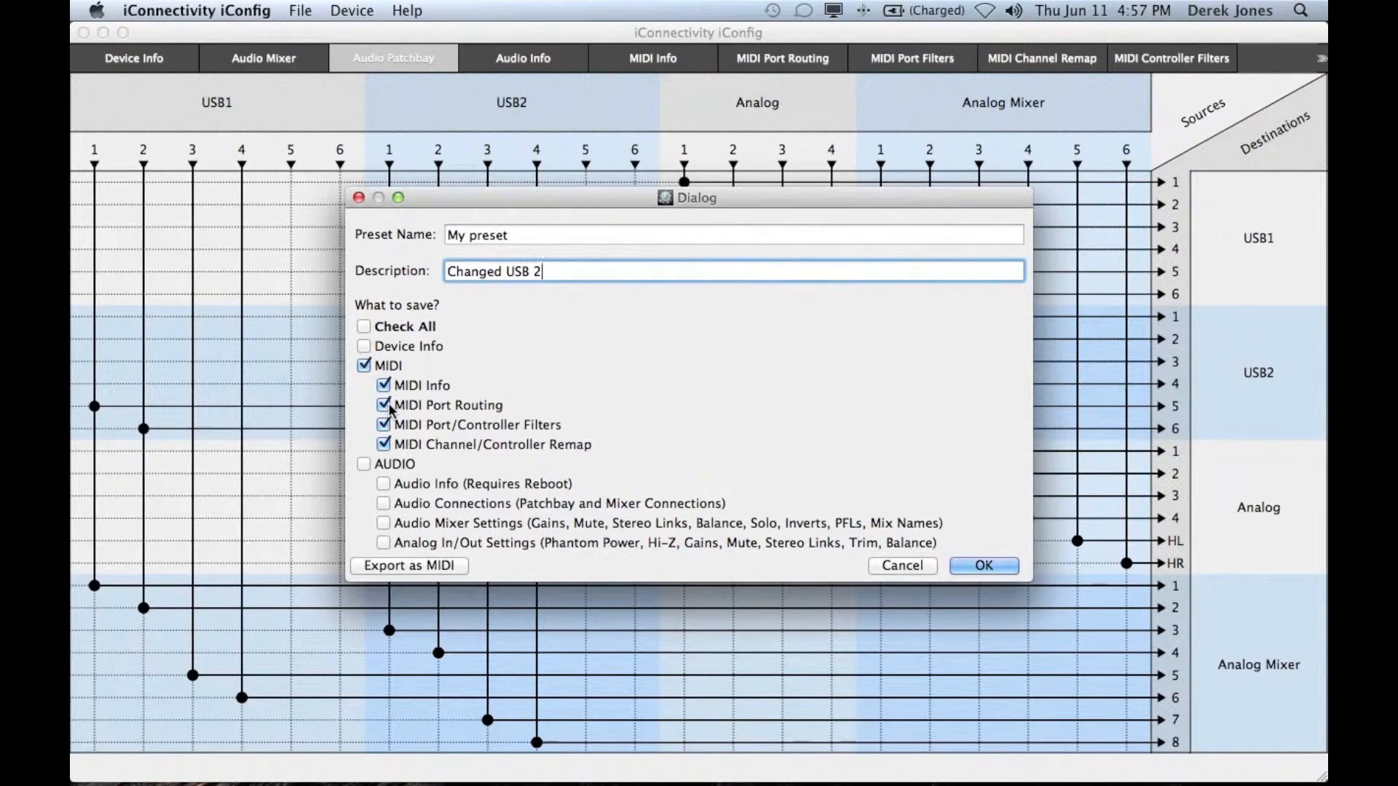
left_click(363, 465)
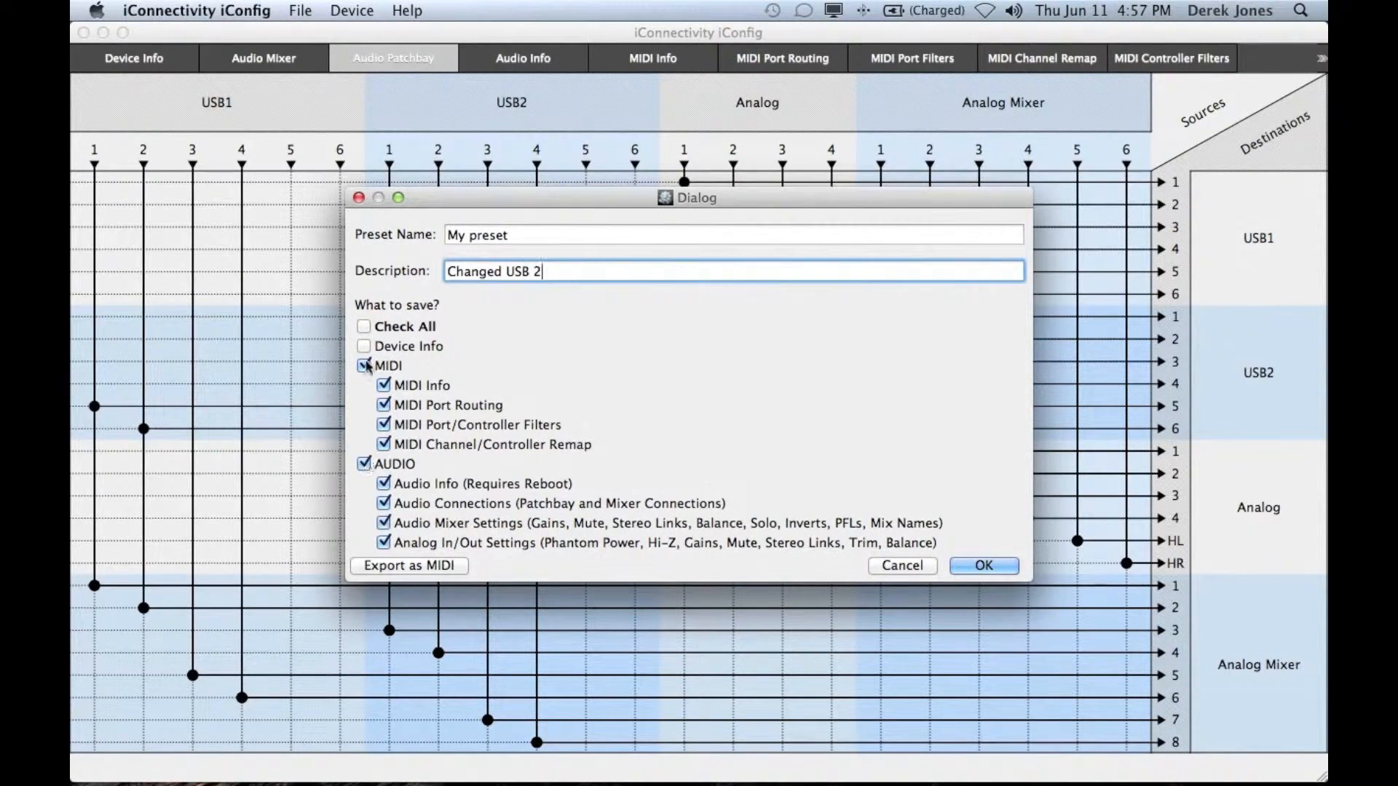
left_click(364, 365)
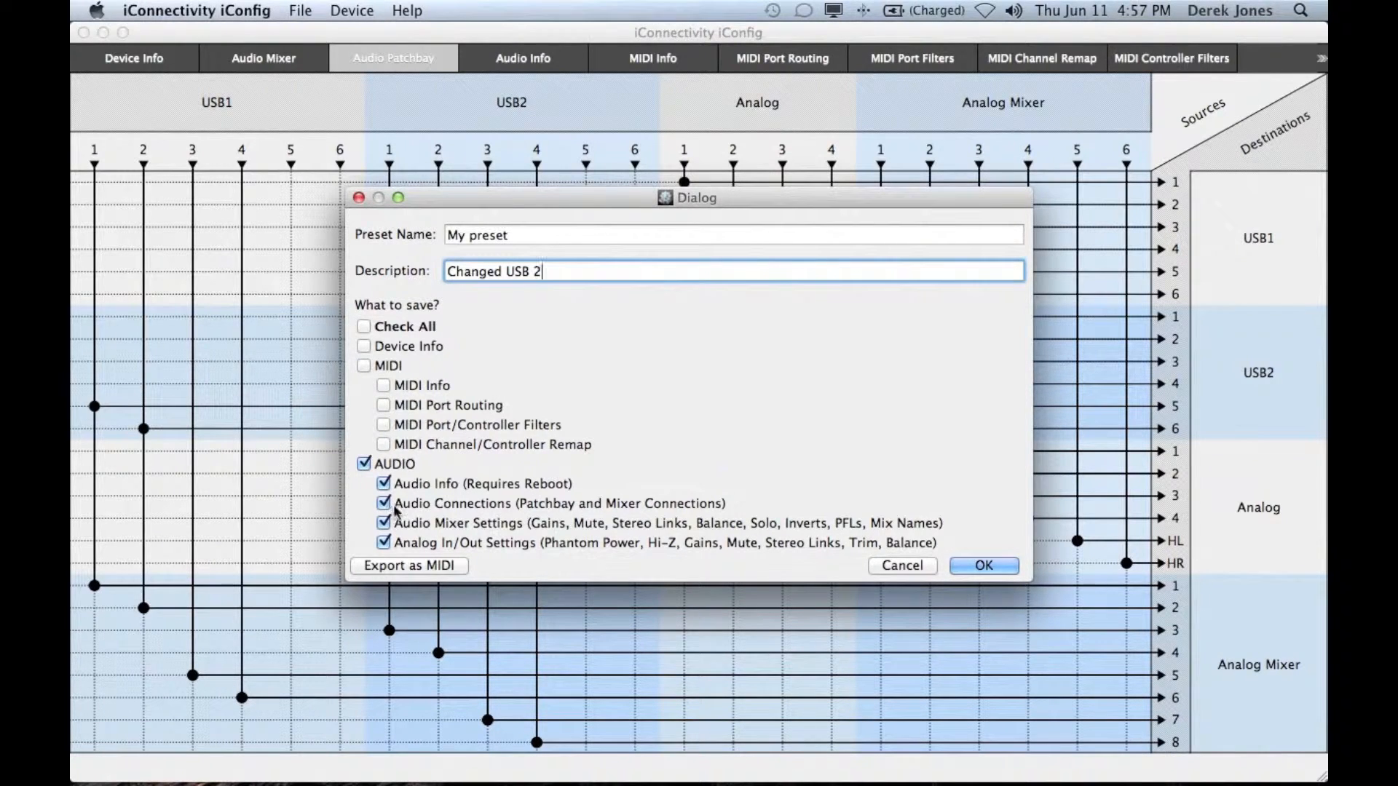
left_click(384, 504)
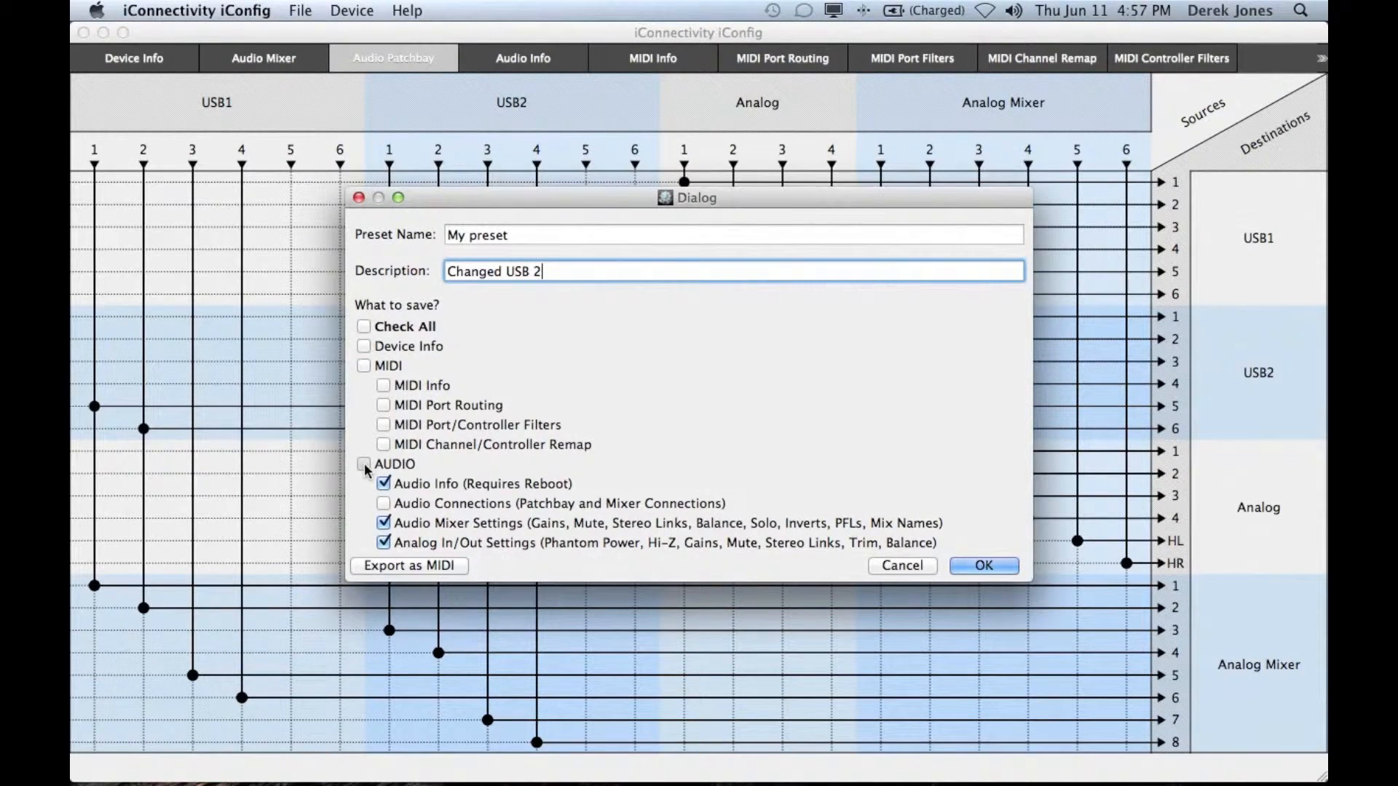
left_click(363, 464)
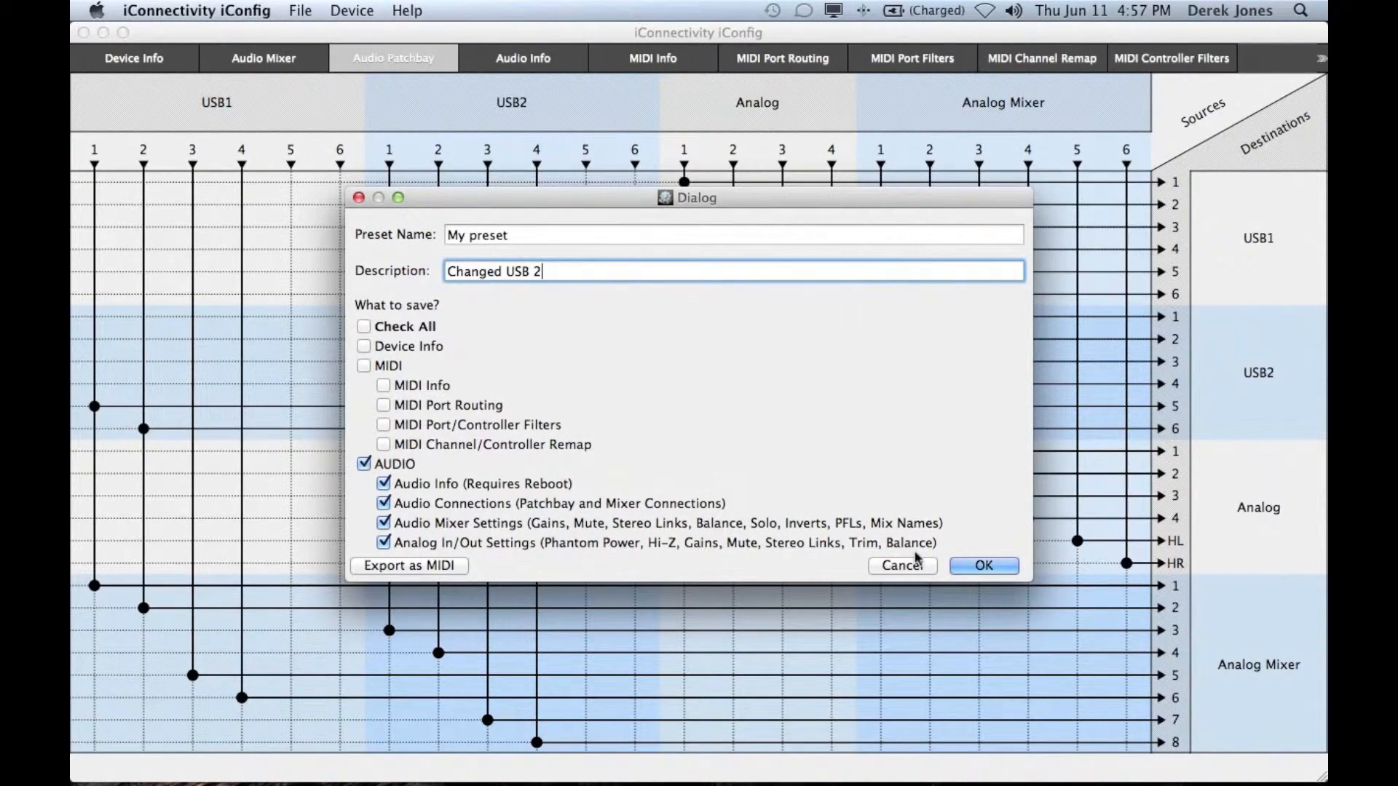
Step: Confirm the preset dialog with OK and return to the audio patchbay
left_click(983, 565)
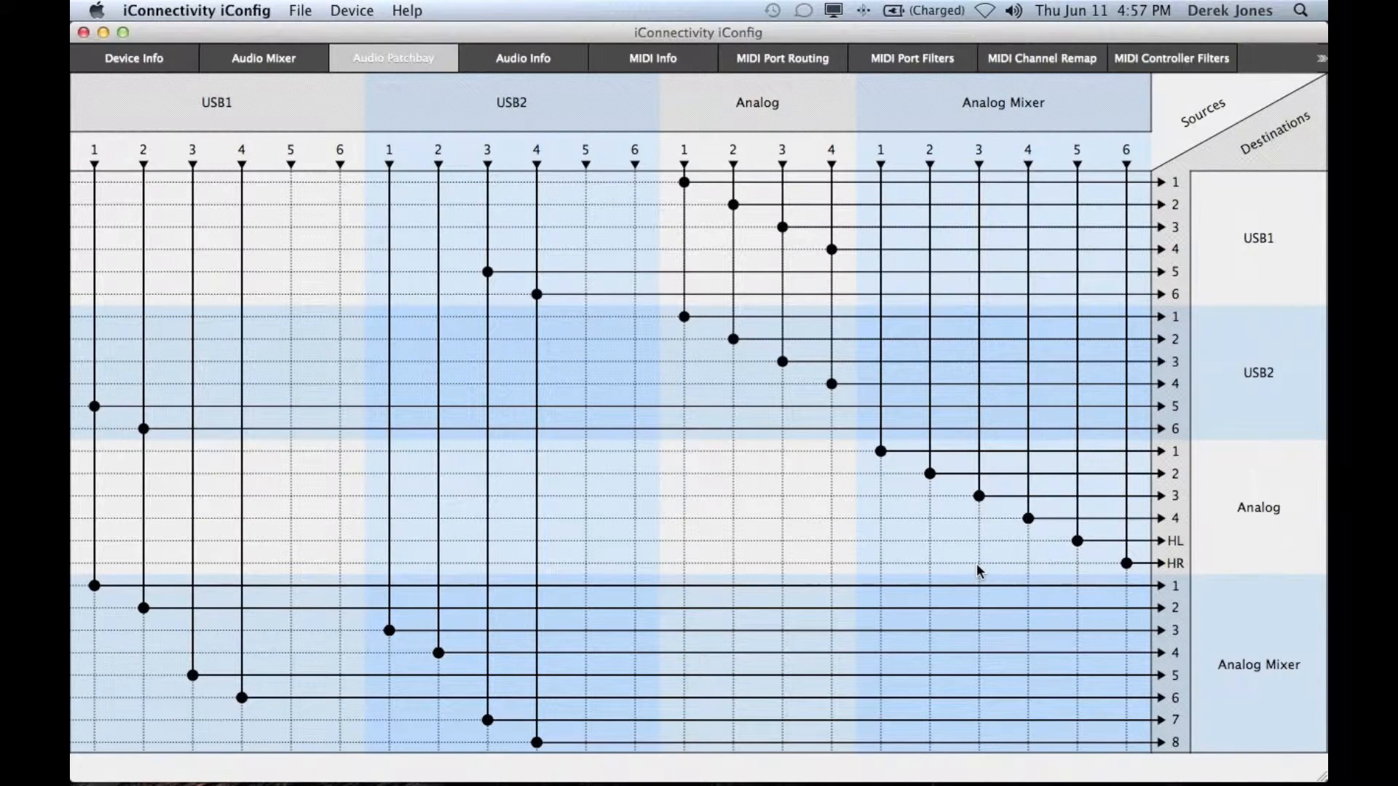
mouse_move(295, 16)
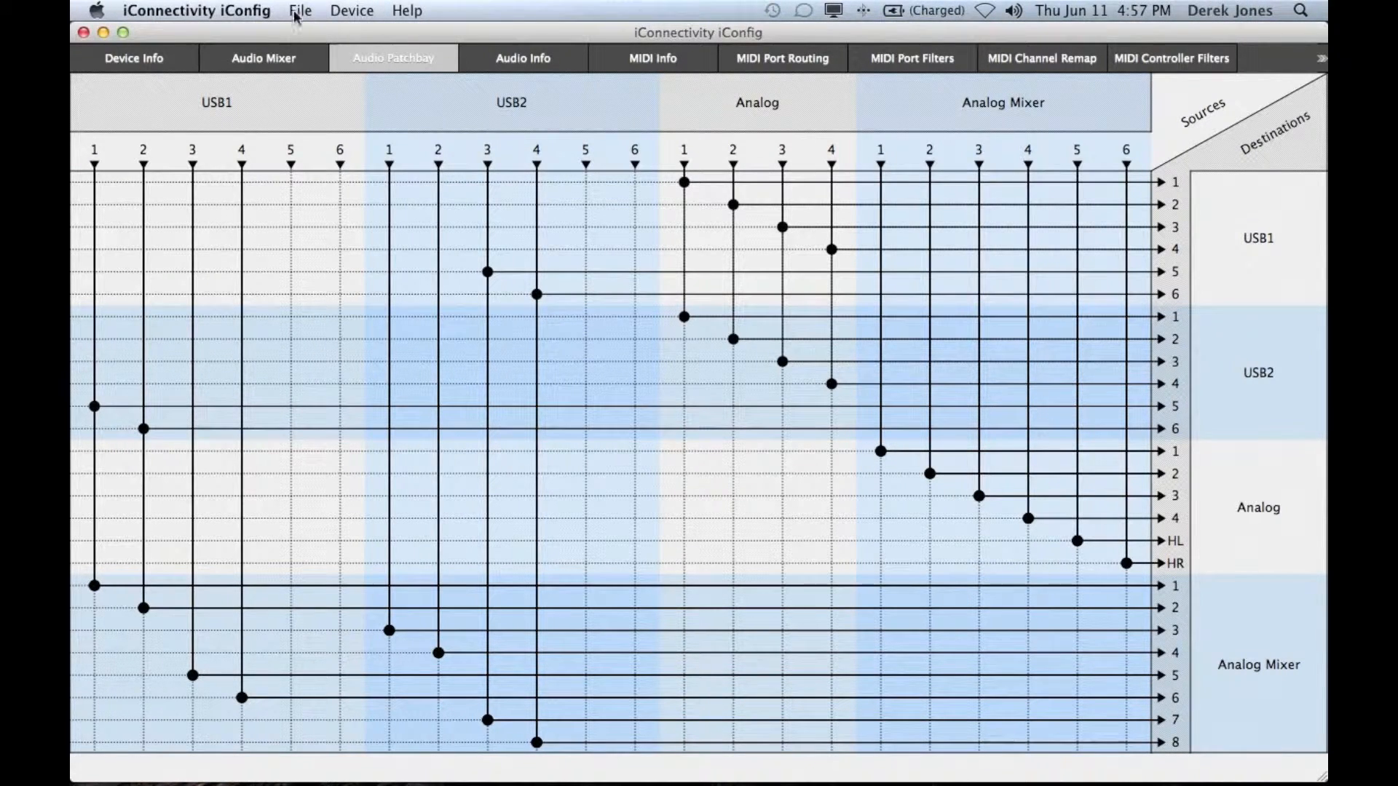
left_click(300, 10)
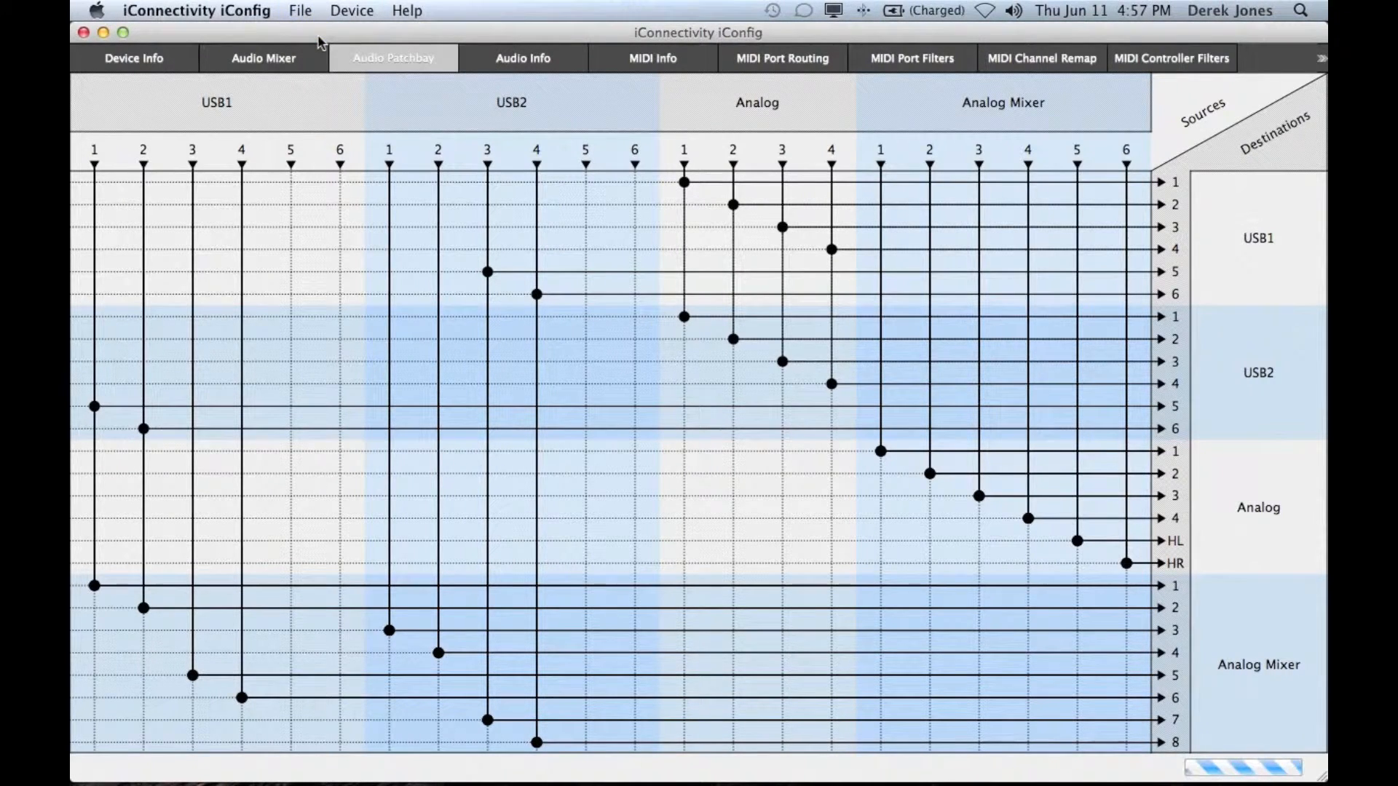
Step: Check the saved presets list, ending on My preset.ica4 with description 'Changed USB 2'
left_click(132, 59)
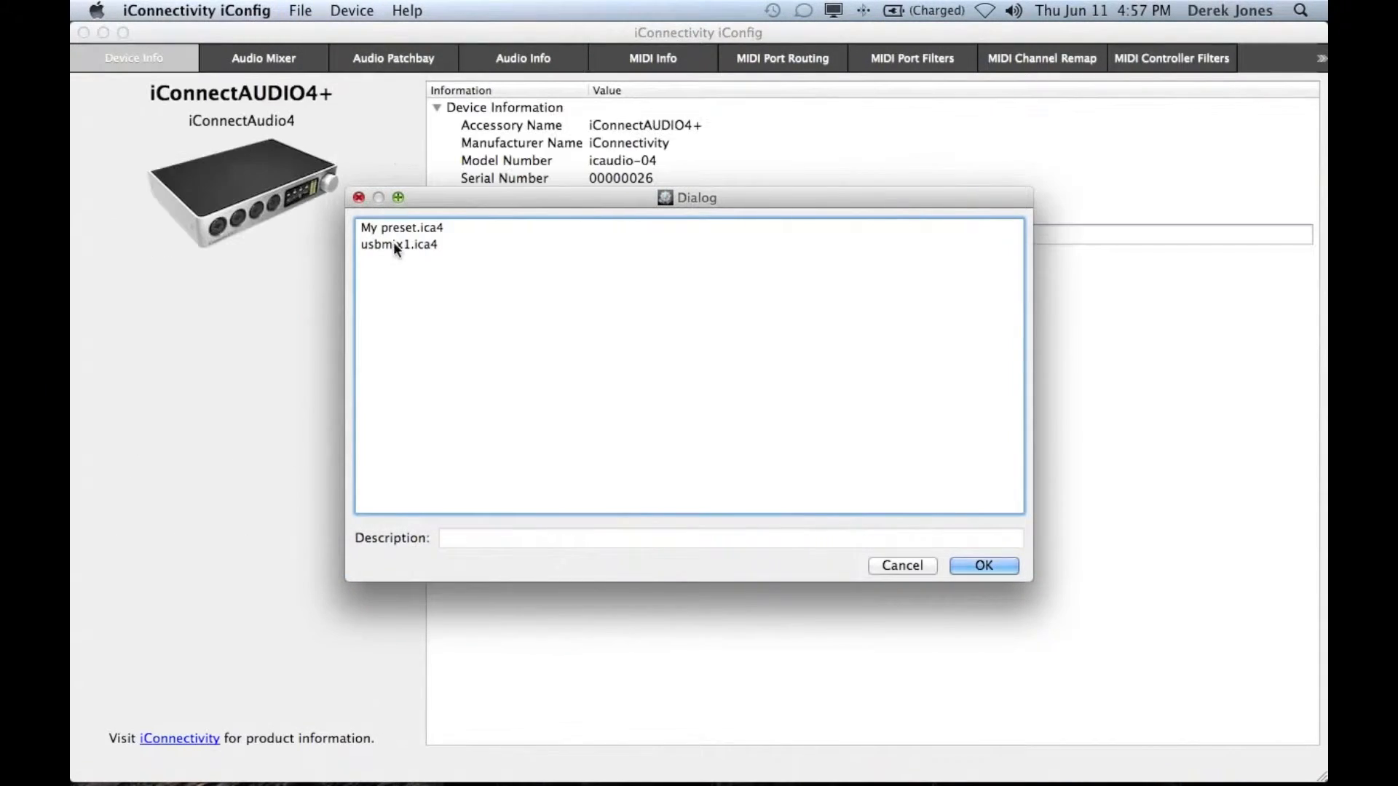
left_click(399, 244)
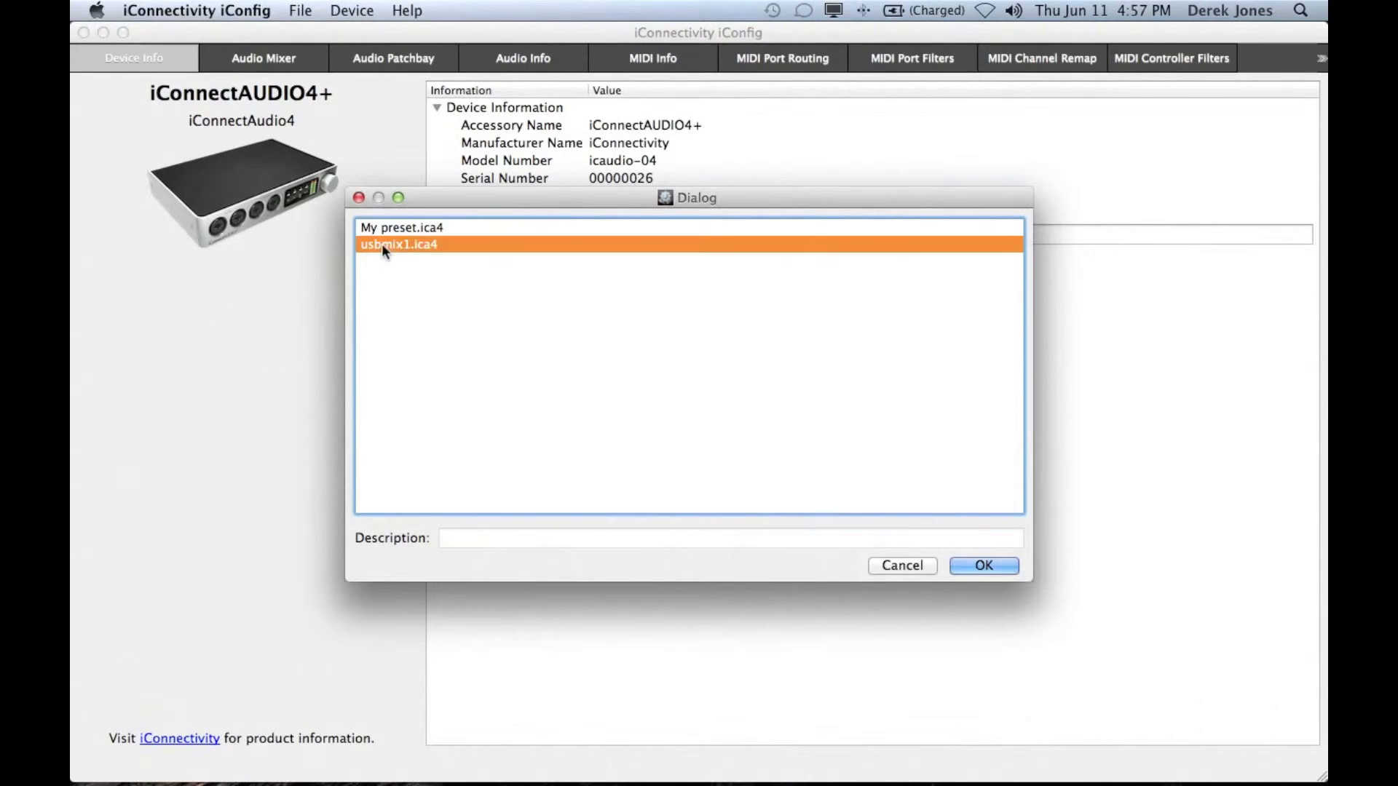
left_click(402, 227)
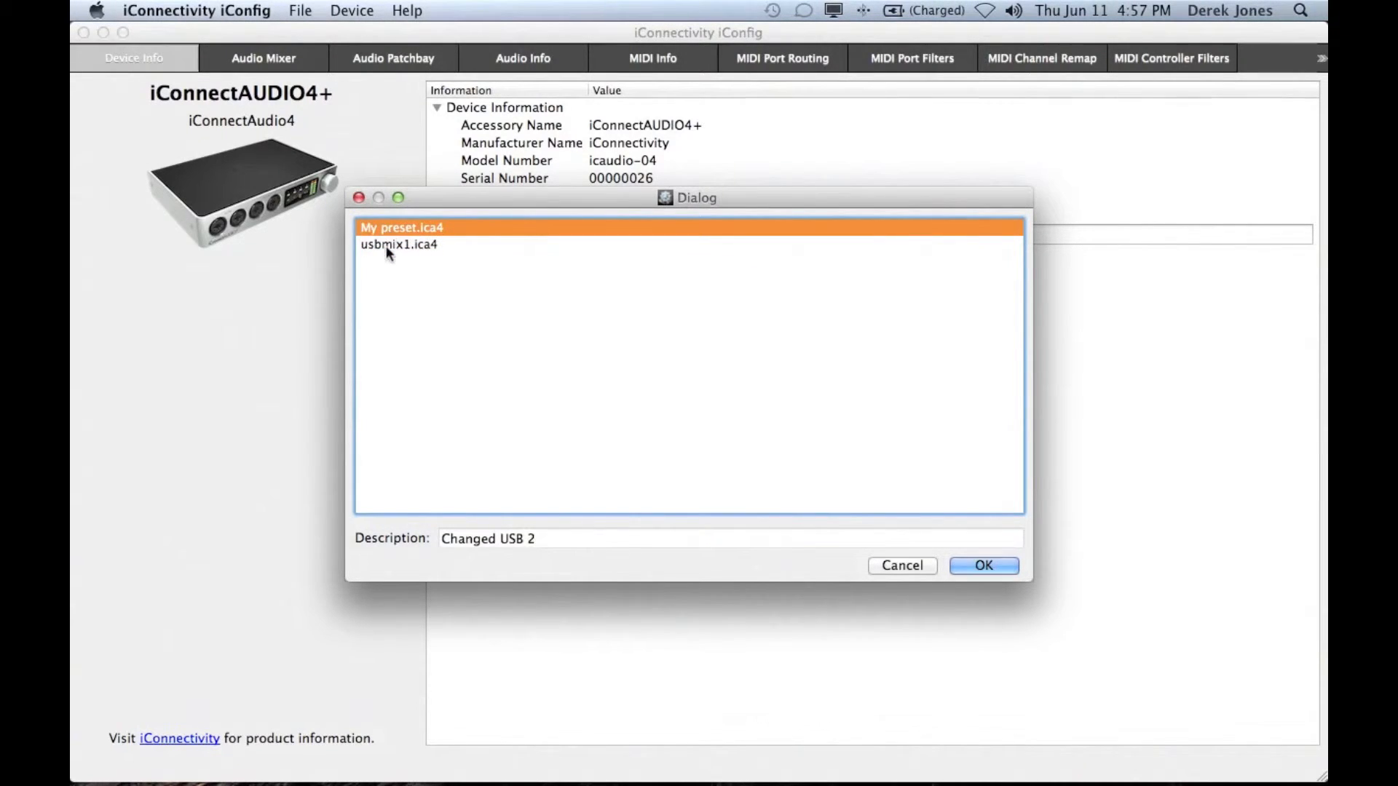
left_click(399, 244)
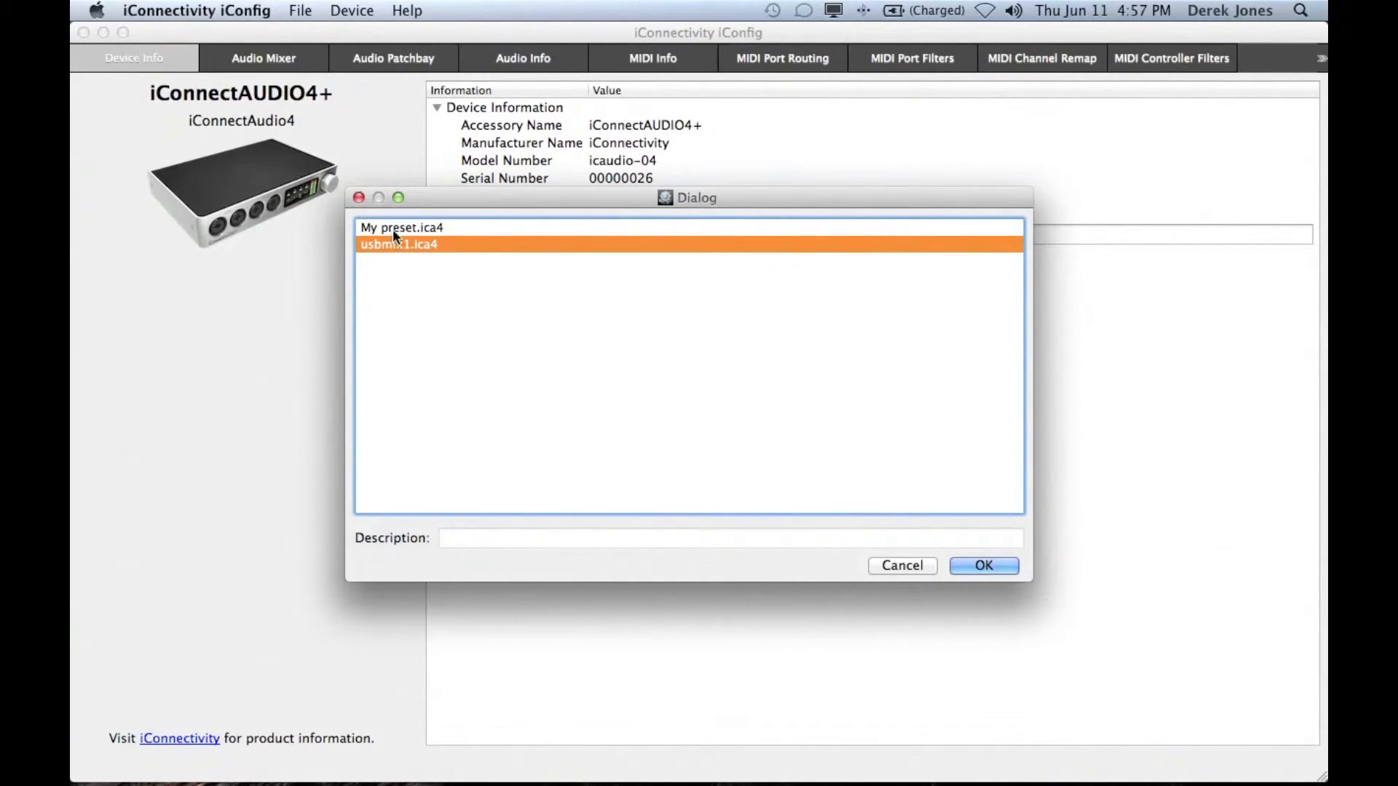
left_click(400, 227)
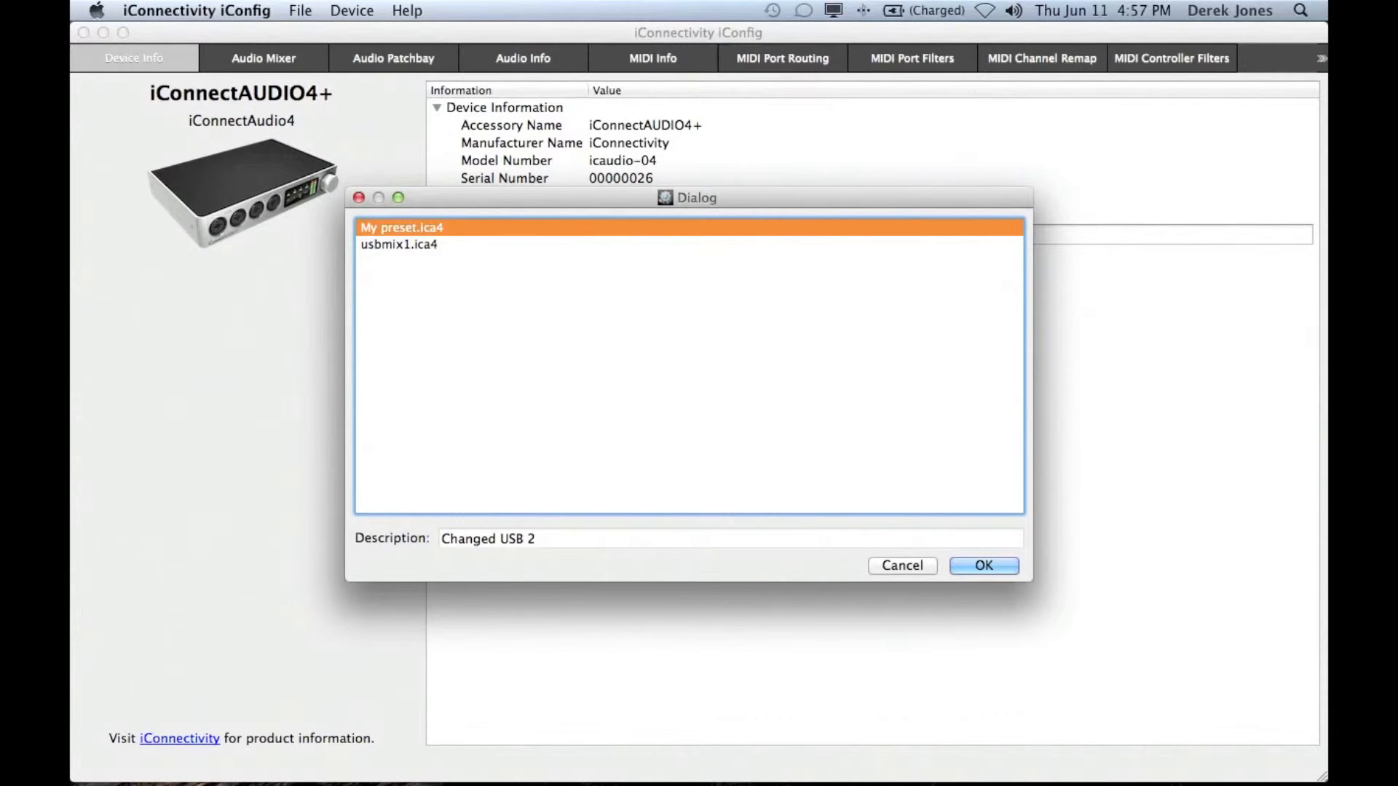